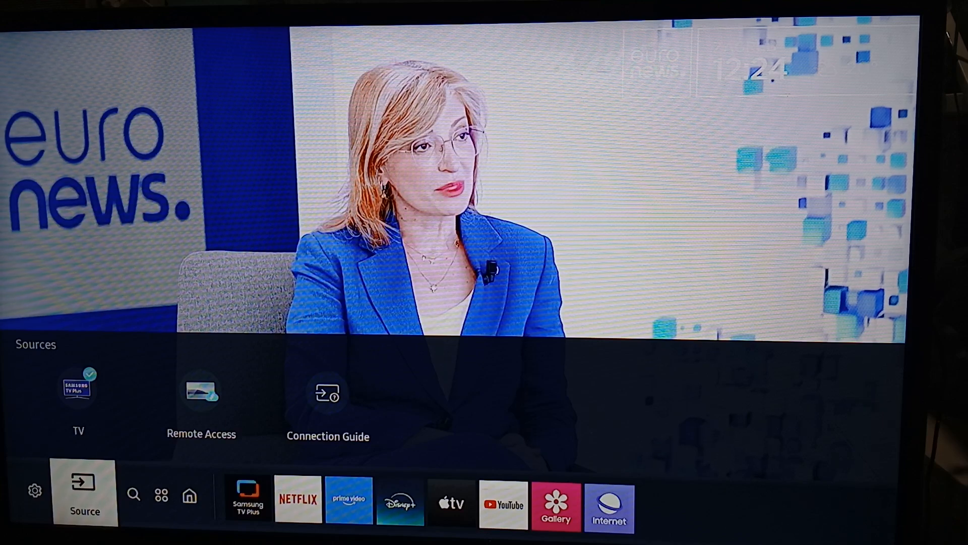
Move the home bar focus from Source to Search, back to Source, then to Apps showing Recommended Apps
click(111, 494)
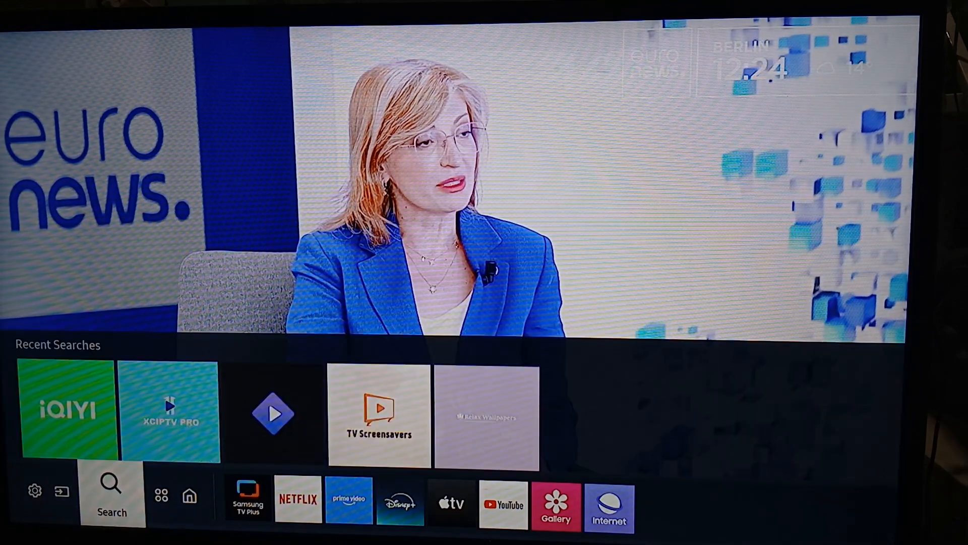
click(85, 496)
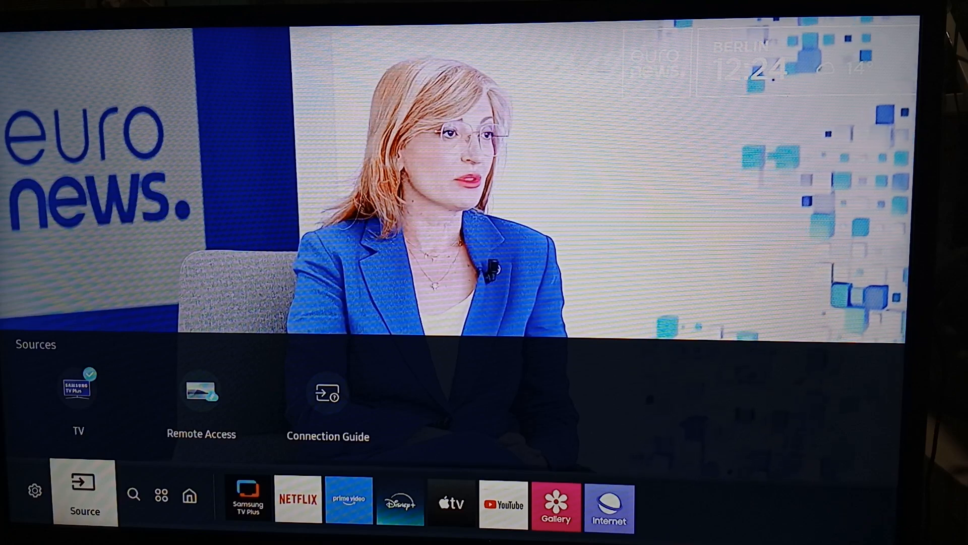
click(140, 491)
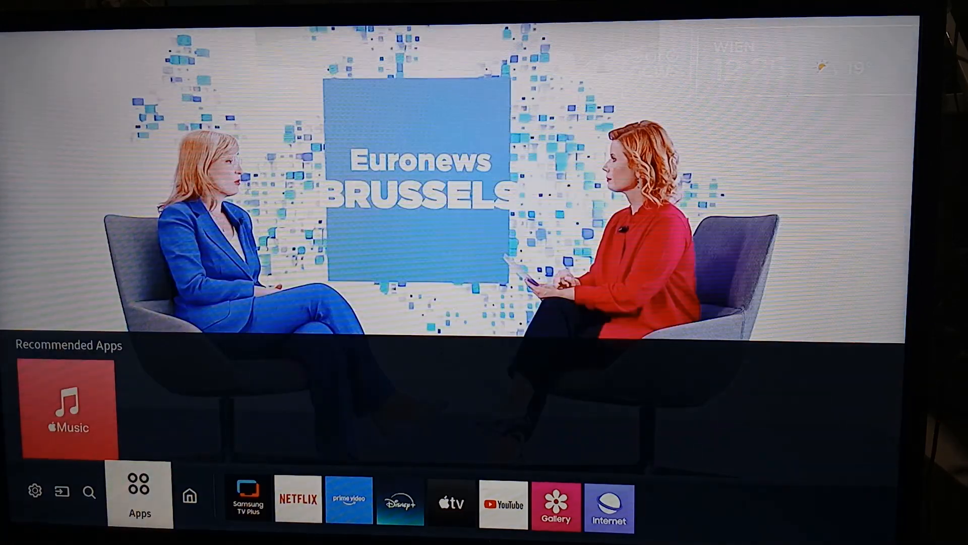
click(139, 492)
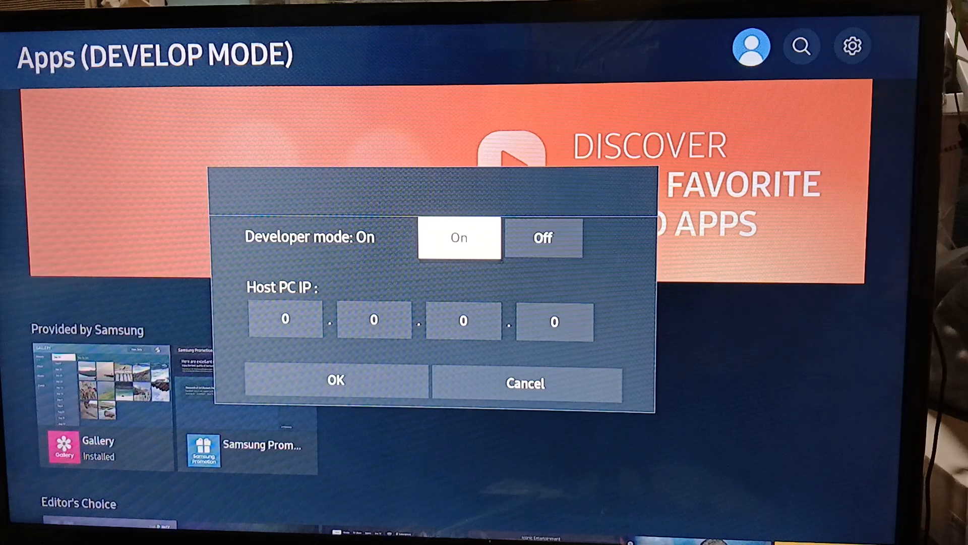
Toggle Developer mode Off then On, confirm with OK, and dismiss the restart-required Information notice
click(542, 238)
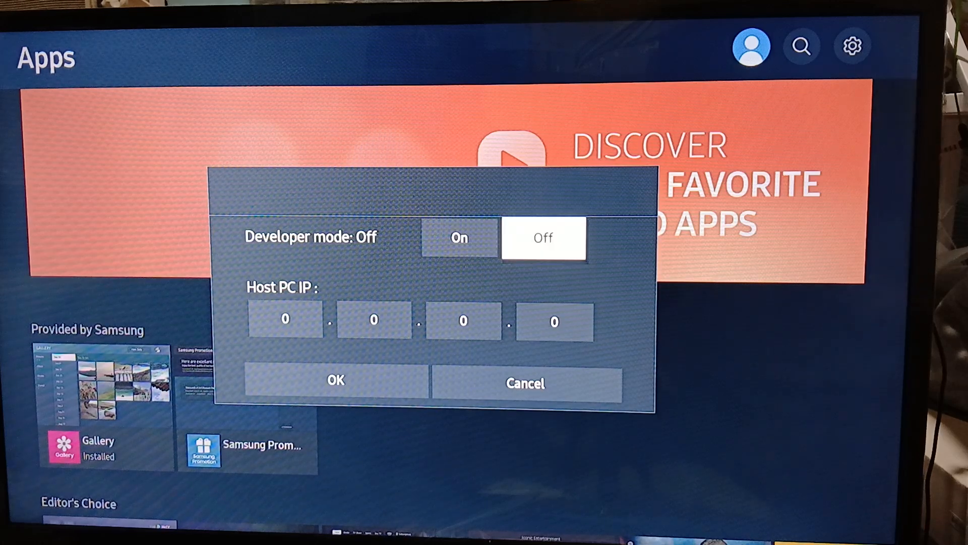
click(458, 237)
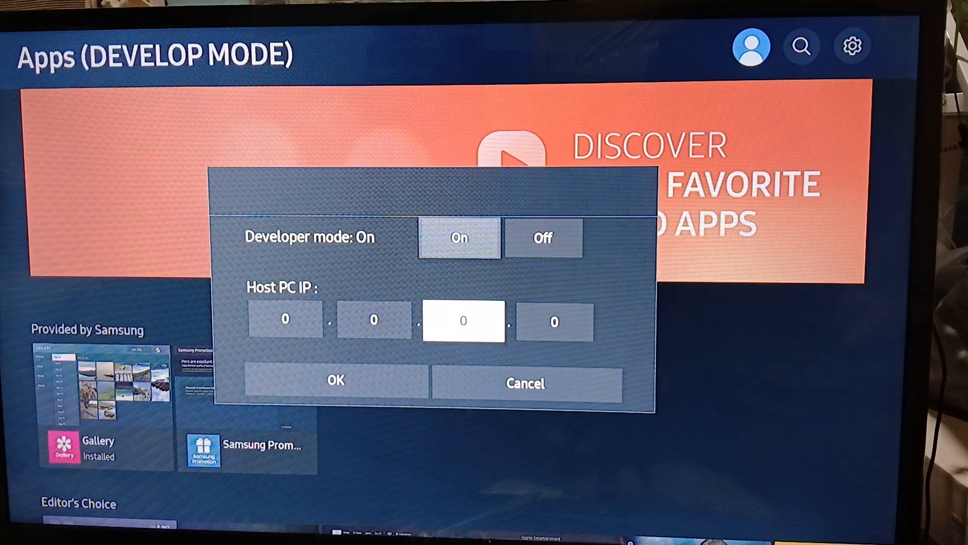
click(336, 379)
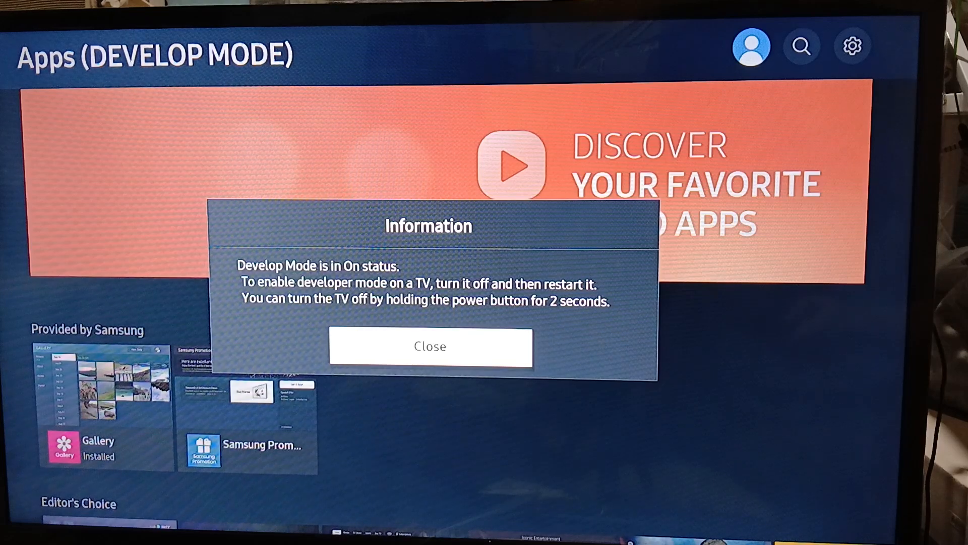
click(428, 346)
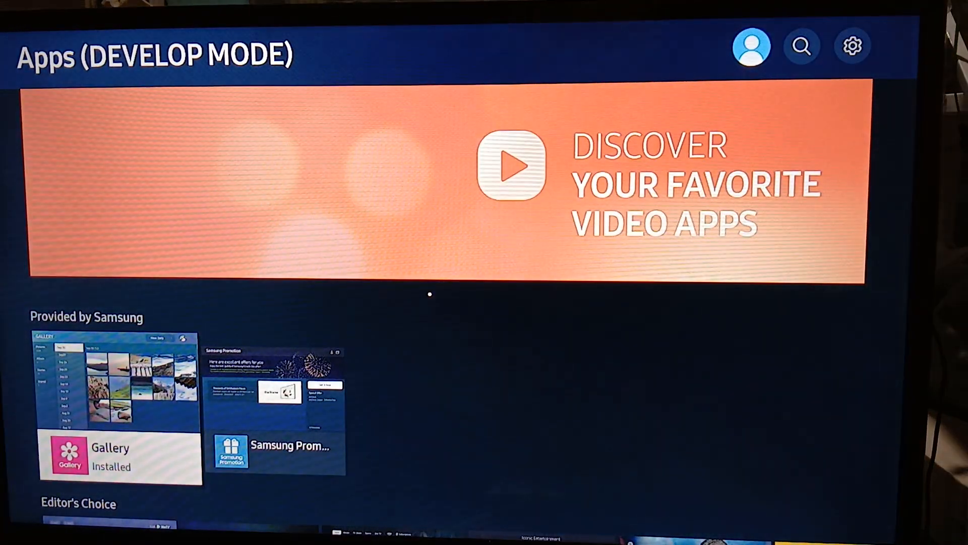